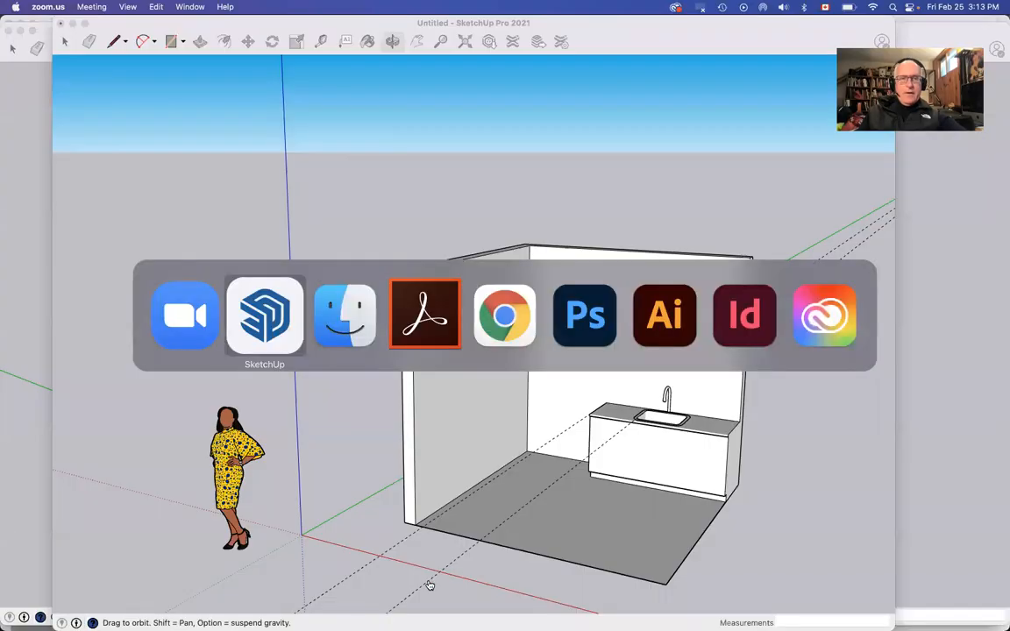
Return to the kitchen model and remove all guide lines via Edit > Delete Guides.
click(265, 315)
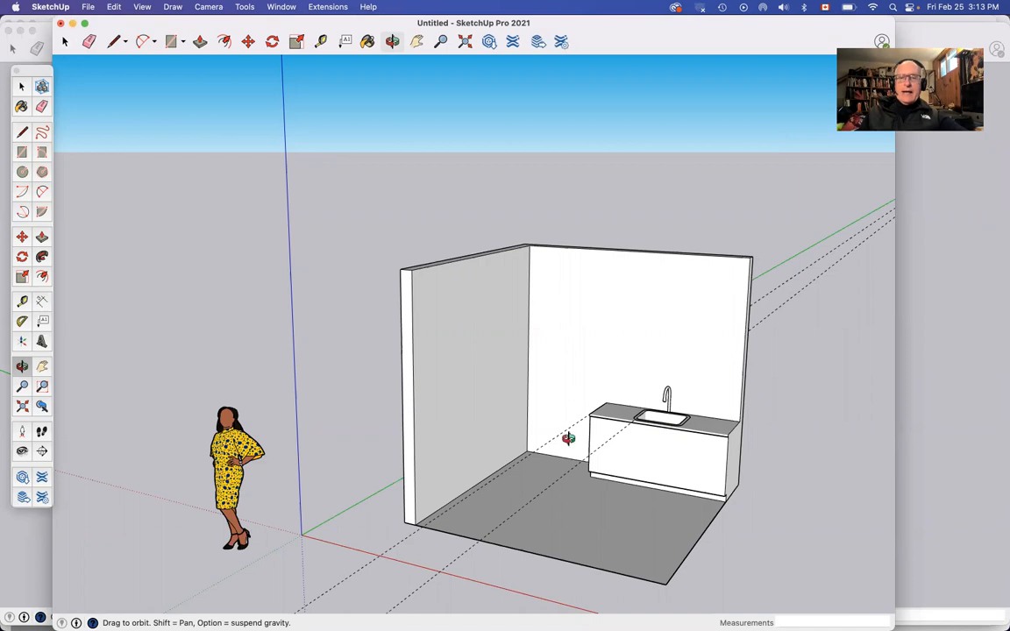
mouse_move(694, 373)
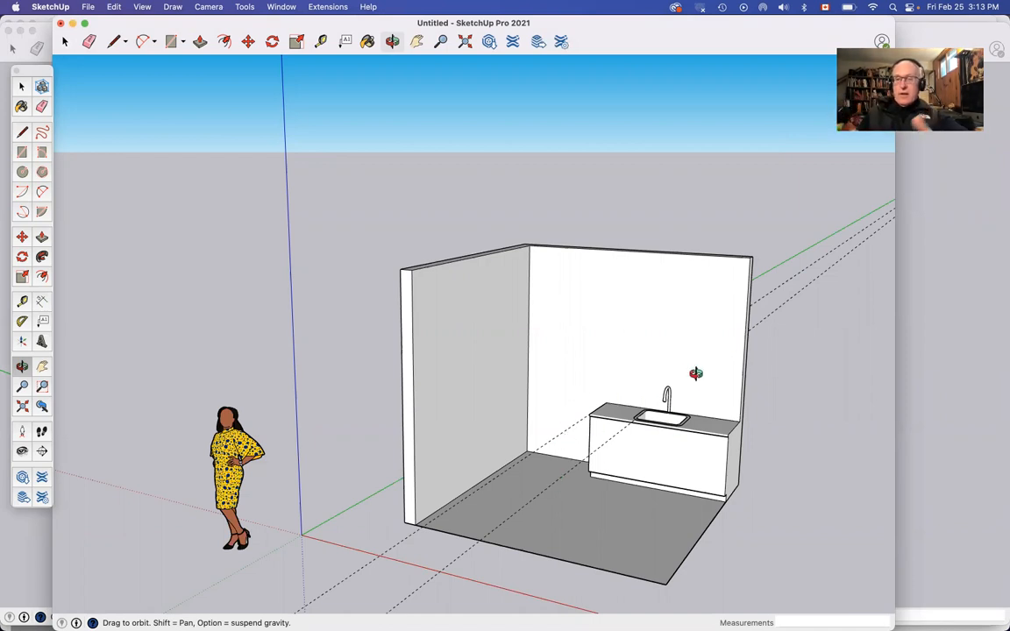
click(112, 7)
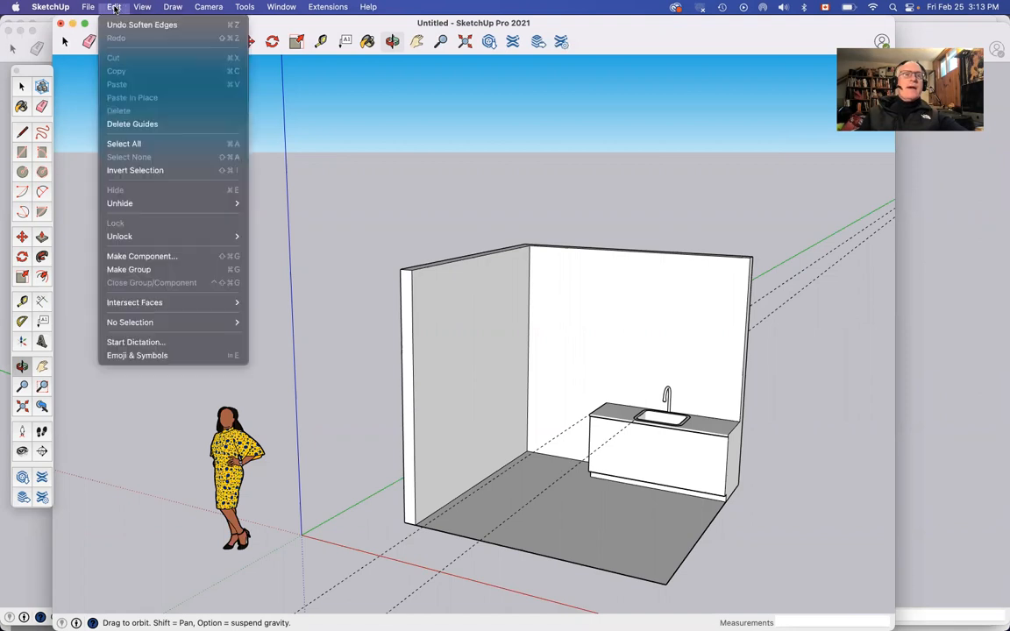
mouse_move(133, 123)
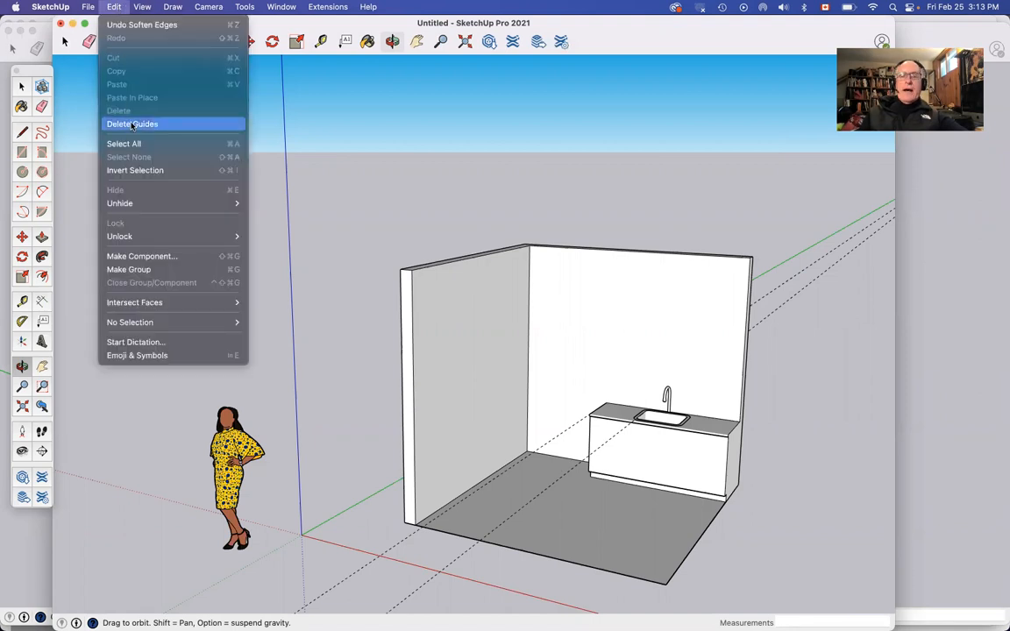
click(133, 122)
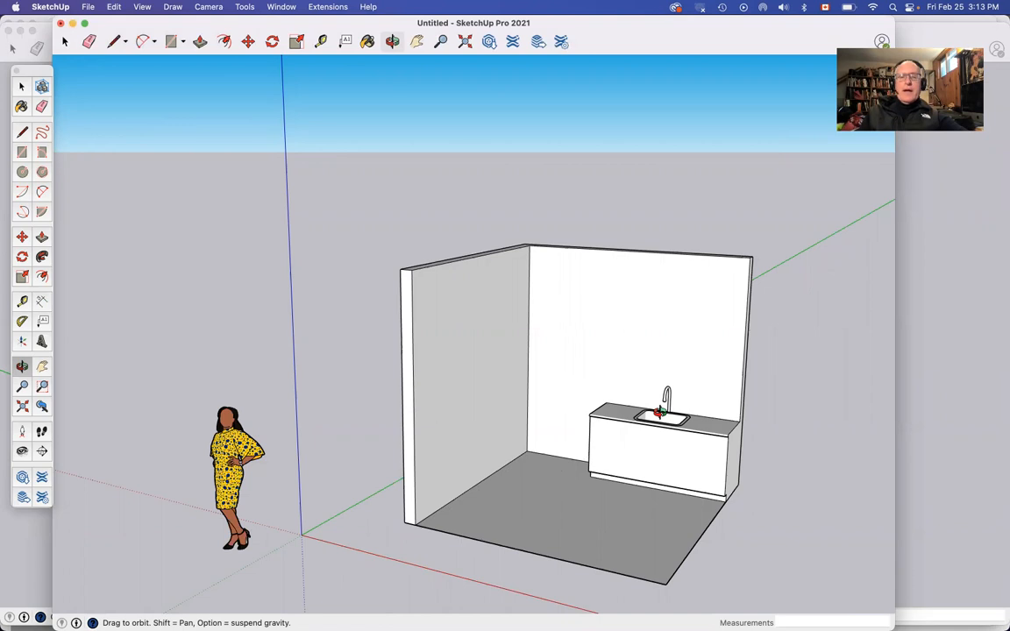
Zoom toward the sink faucet to start a square outline on the back wall.
click(21, 151)
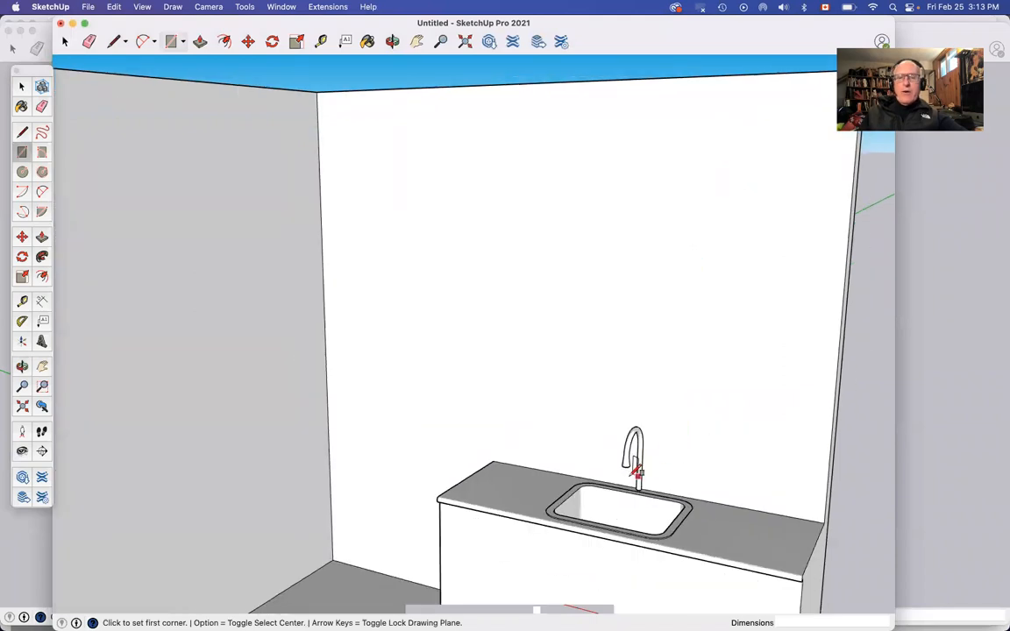
mouse_move(645, 480)
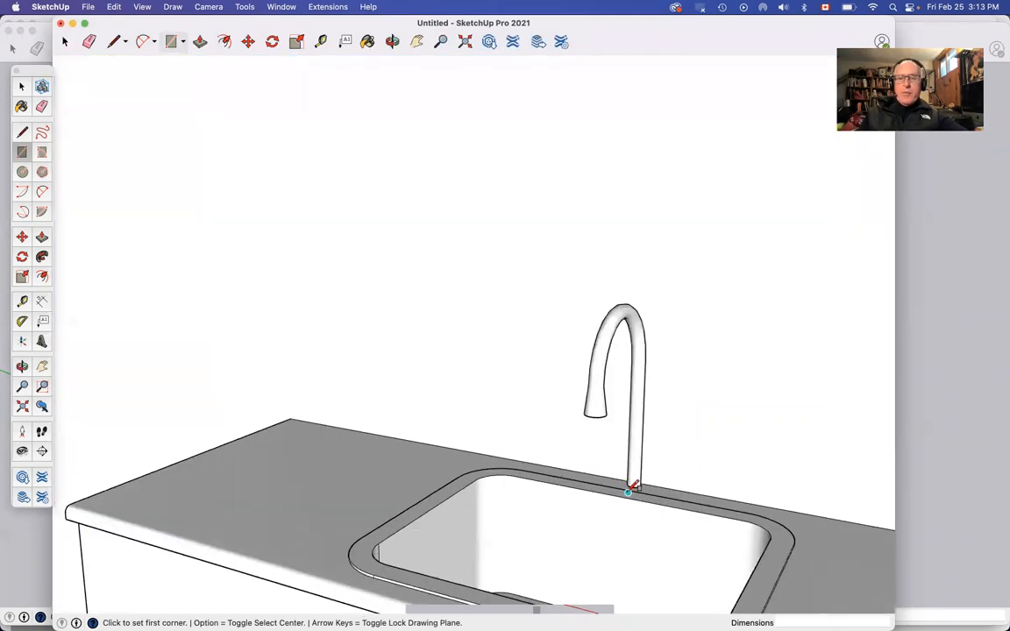
mouse_move(640, 482)
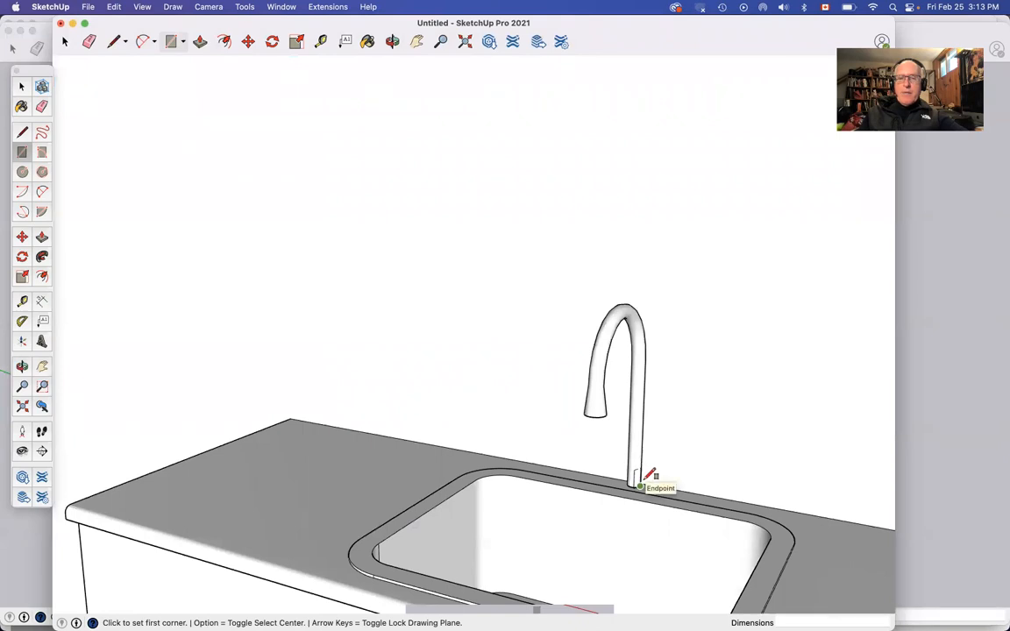
mouse_move(647, 480)
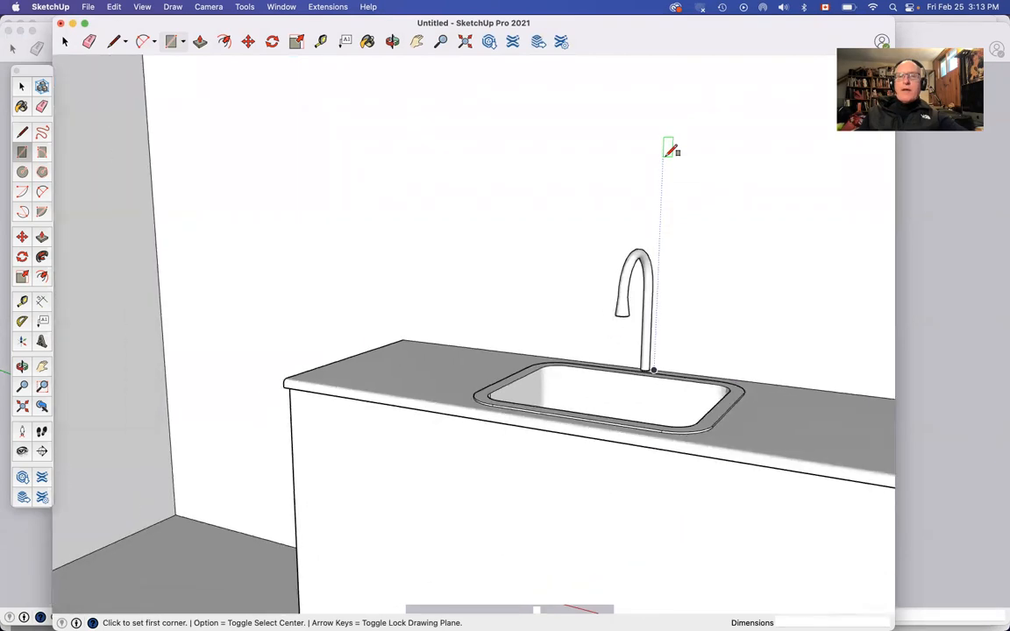
scroll(down, 3)
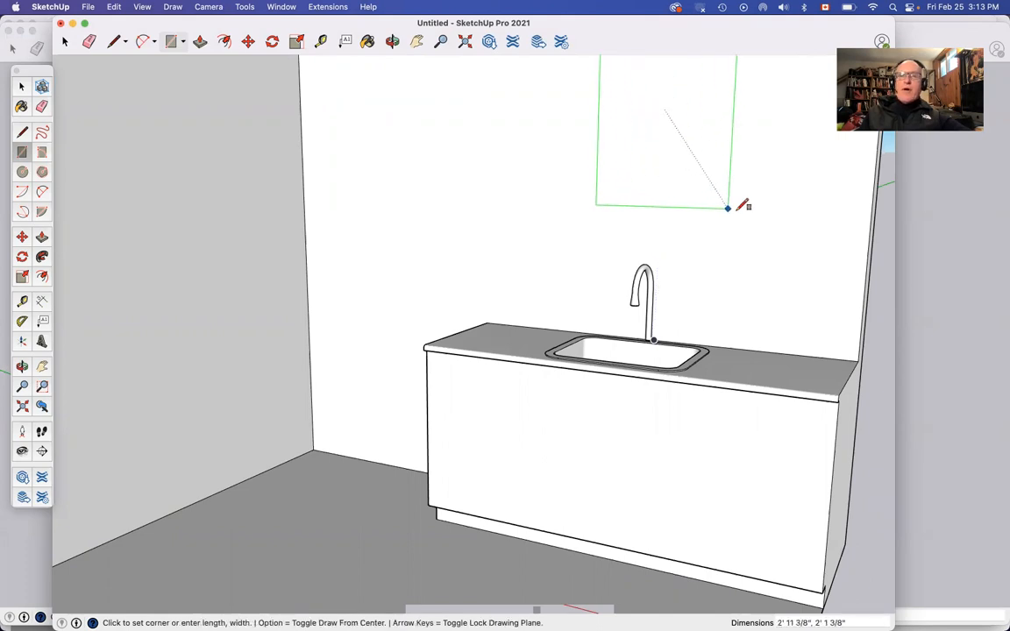
mouse_move(723, 231)
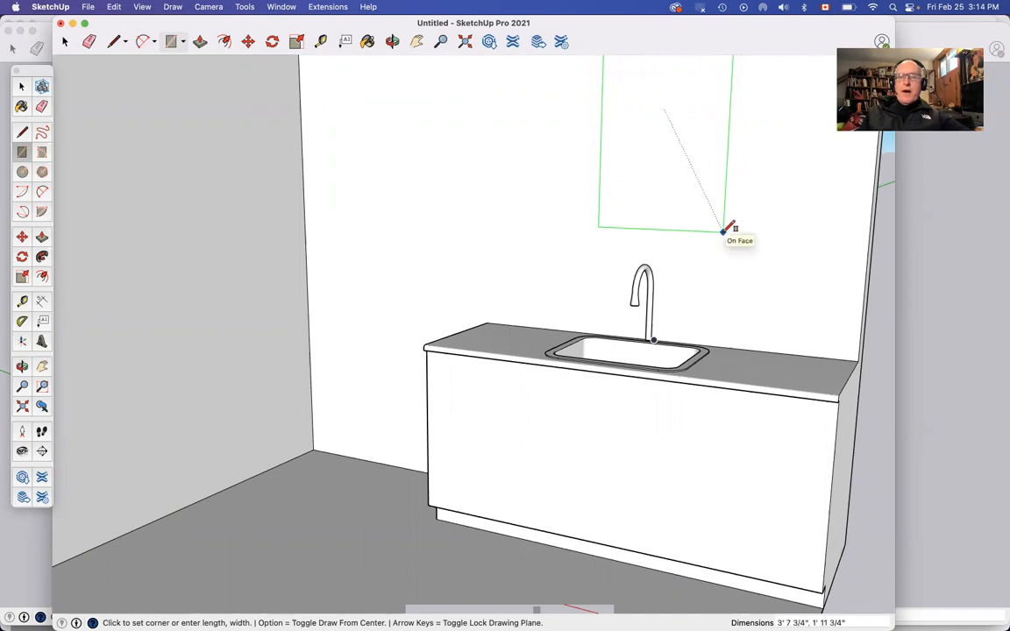
mouse_move(735, 229)
text(3',3')
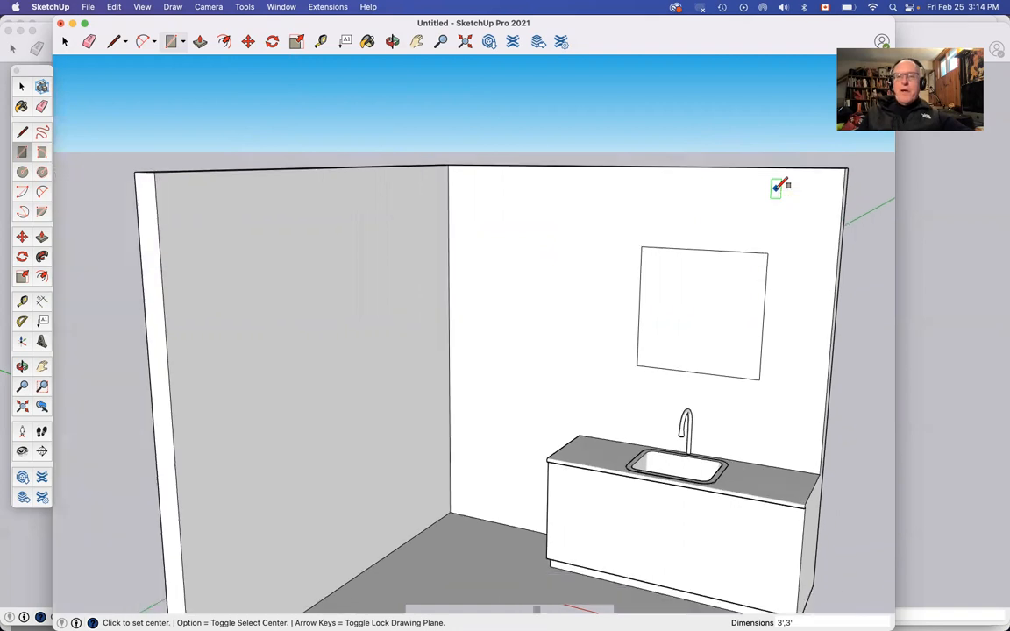
mouse_move(868, 368)
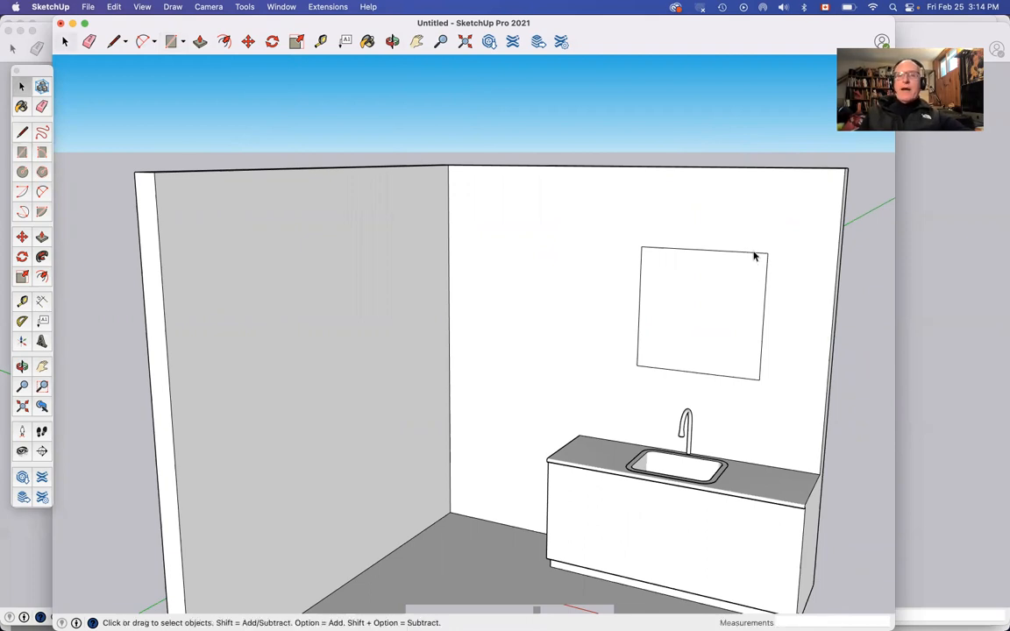
Select the wall rectangle with its face and edges, checking it against the sink wall from the side.
click(754, 256)
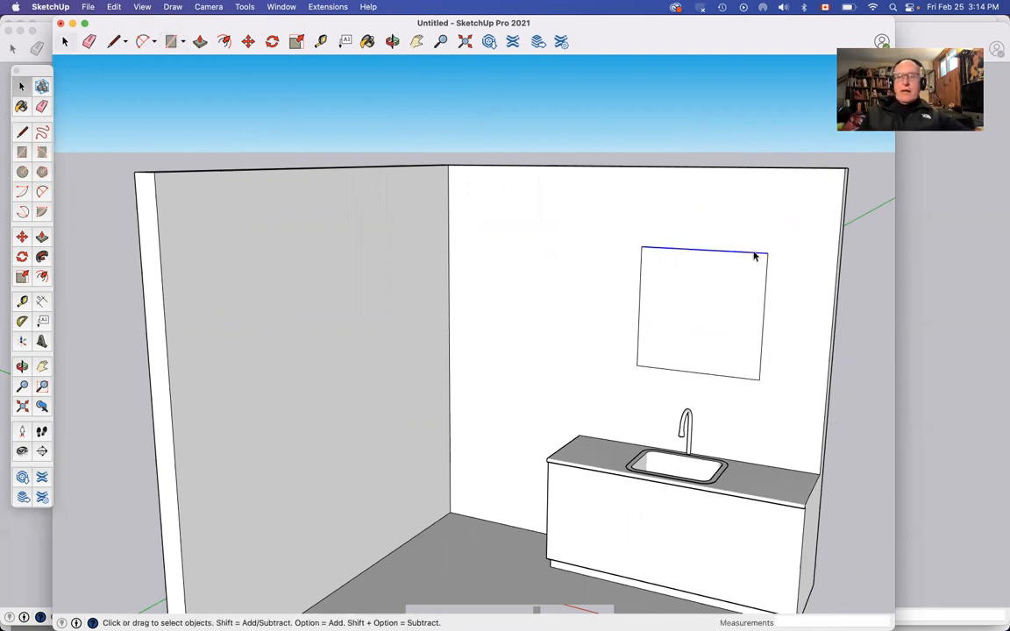
click(859, 273)
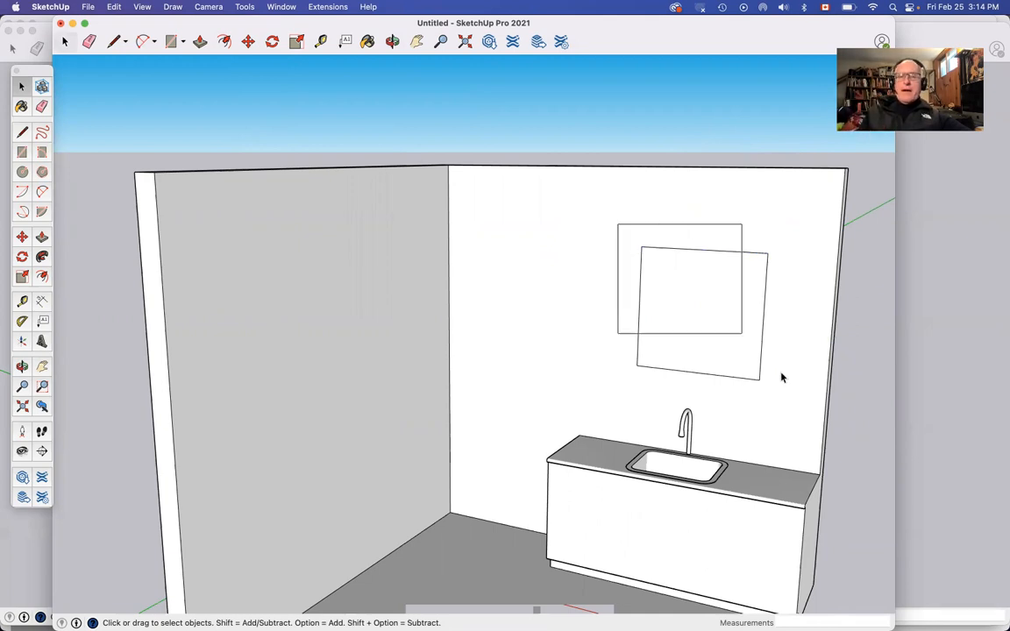
click(698, 312)
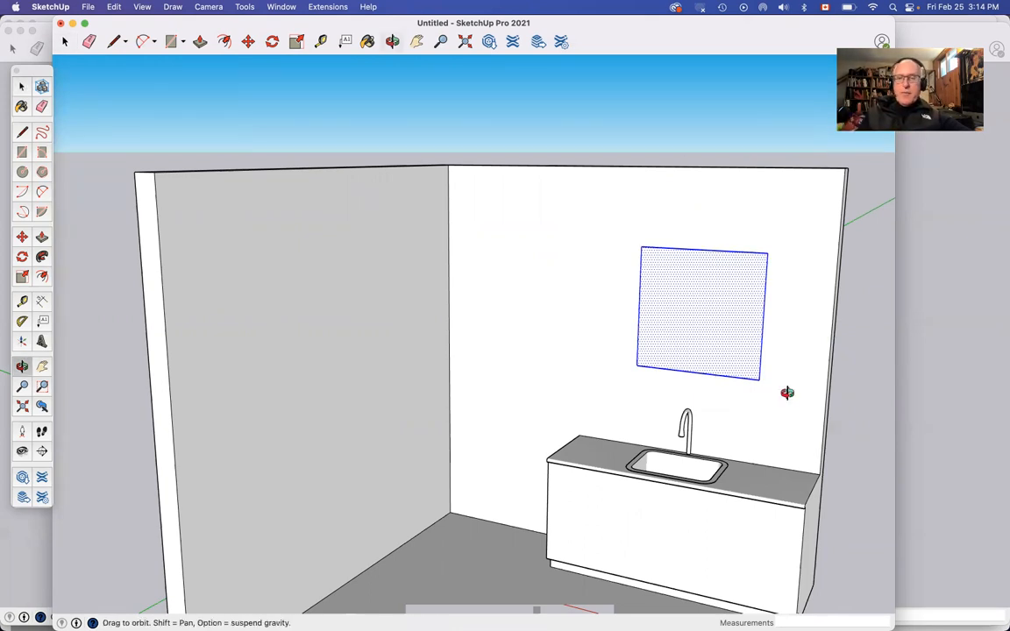
drag(787, 393, 409, 270)
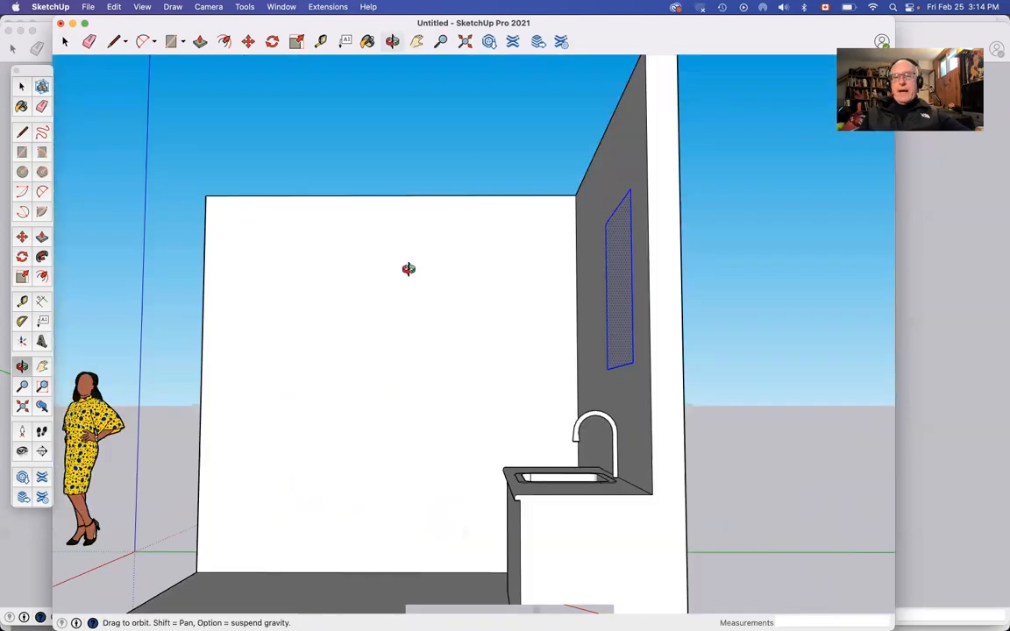
drag(408, 270, 795, 354)
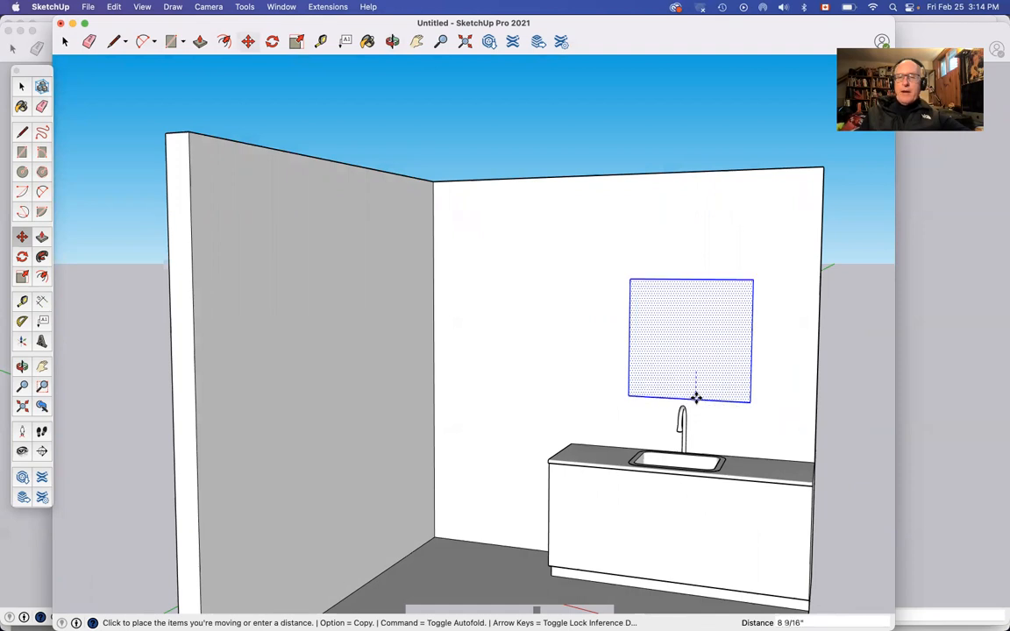
mouse_move(694, 403)
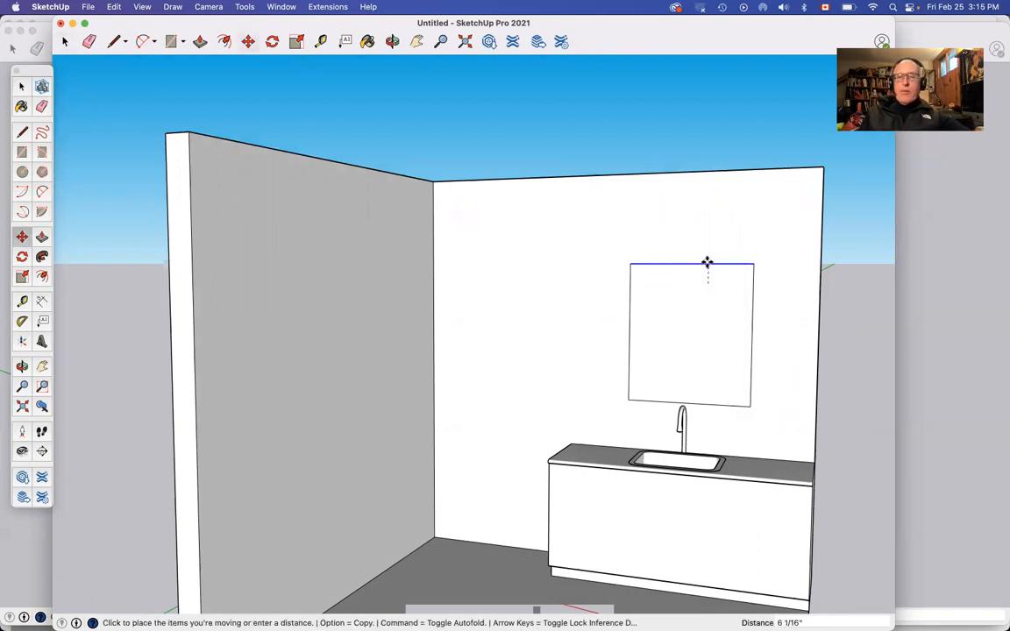
mouse_move(708, 246)
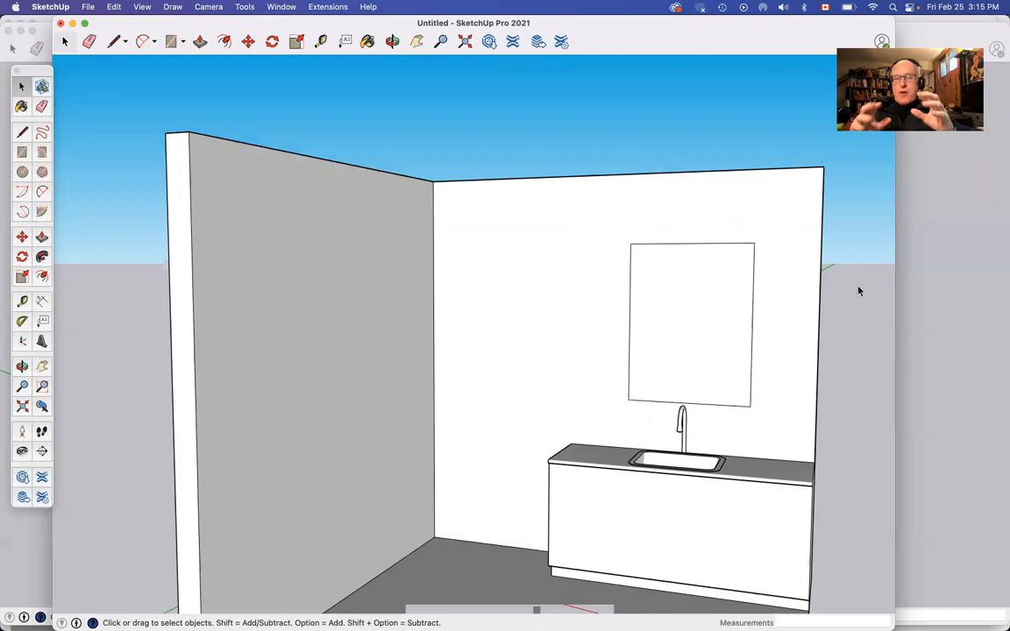
mouse_move(728, 327)
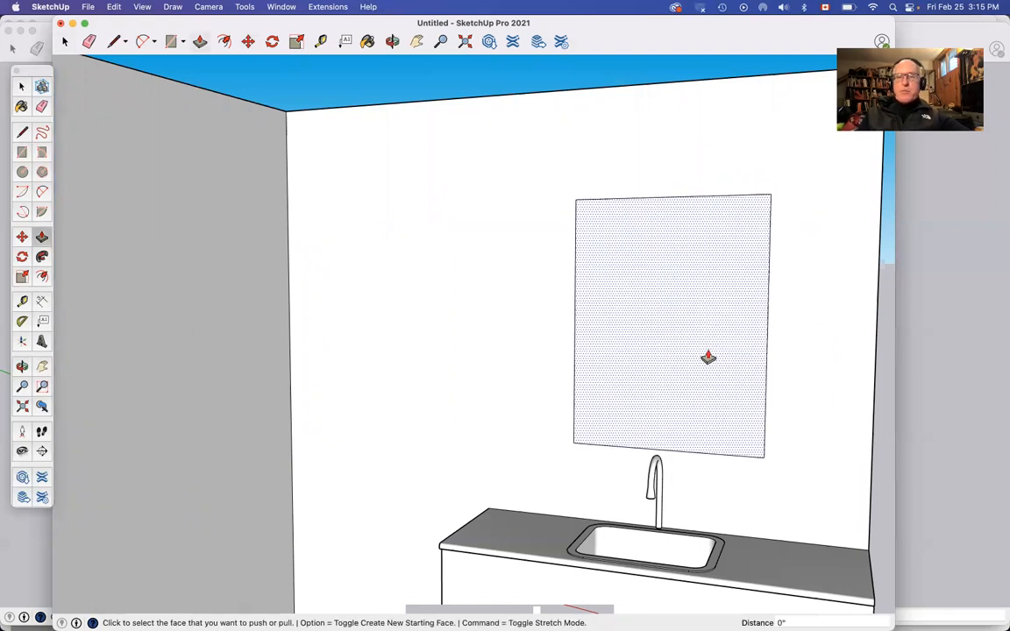
Push the rectangle face through the wall thickness to cut the window opening.
click(708, 358)
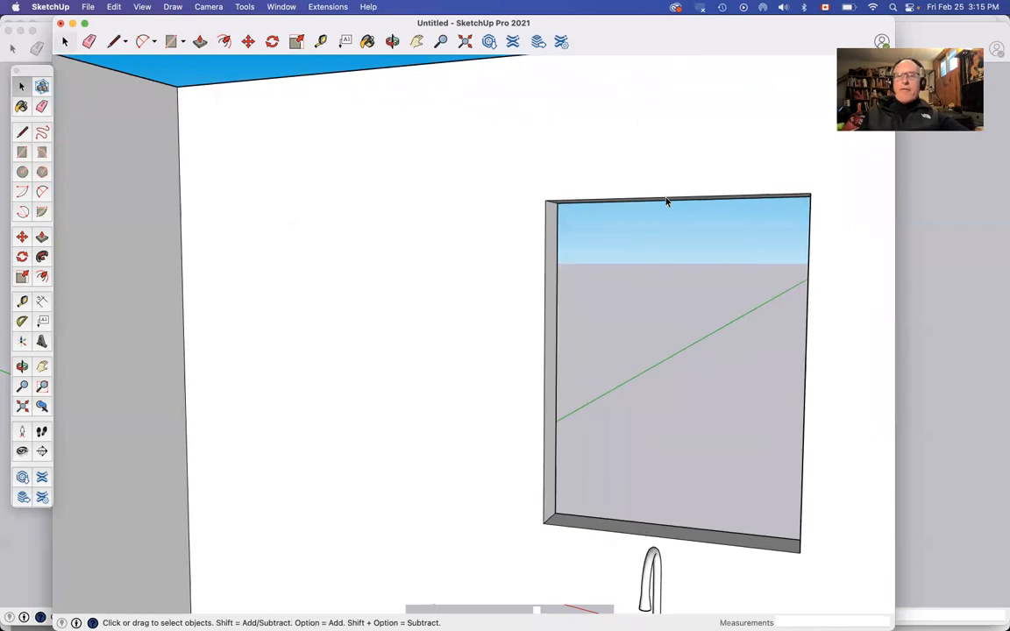
mouse_move(538, 287)
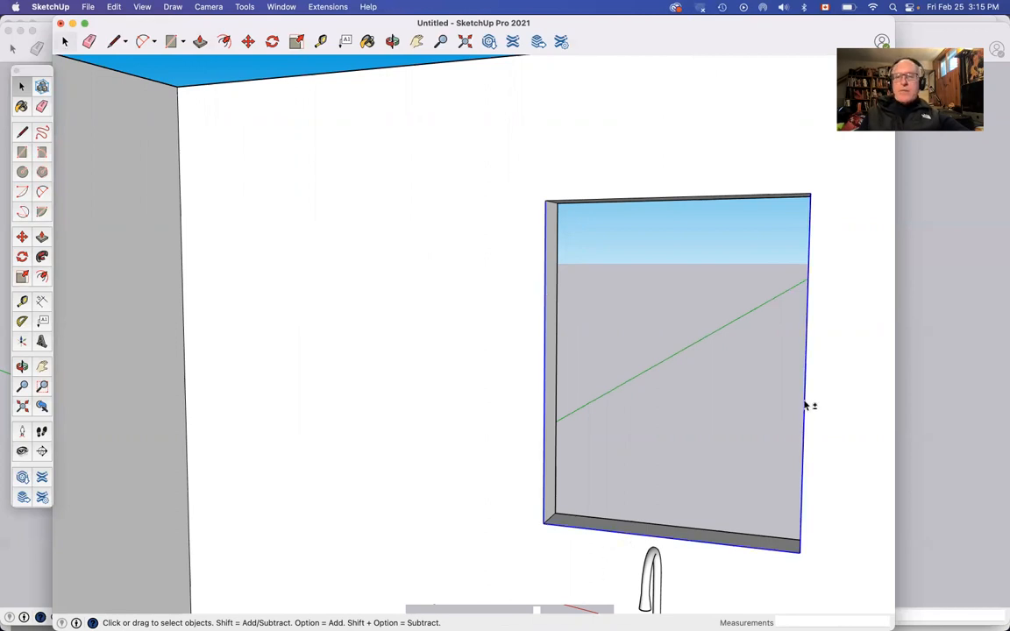
mouse_move(701, 200)
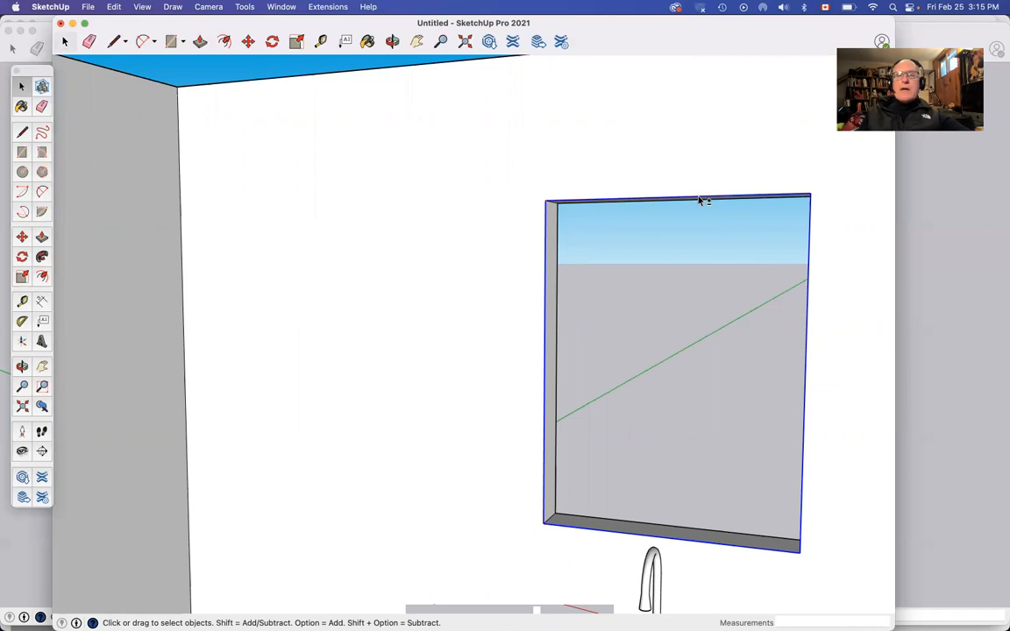
mouse_move(65, 311)
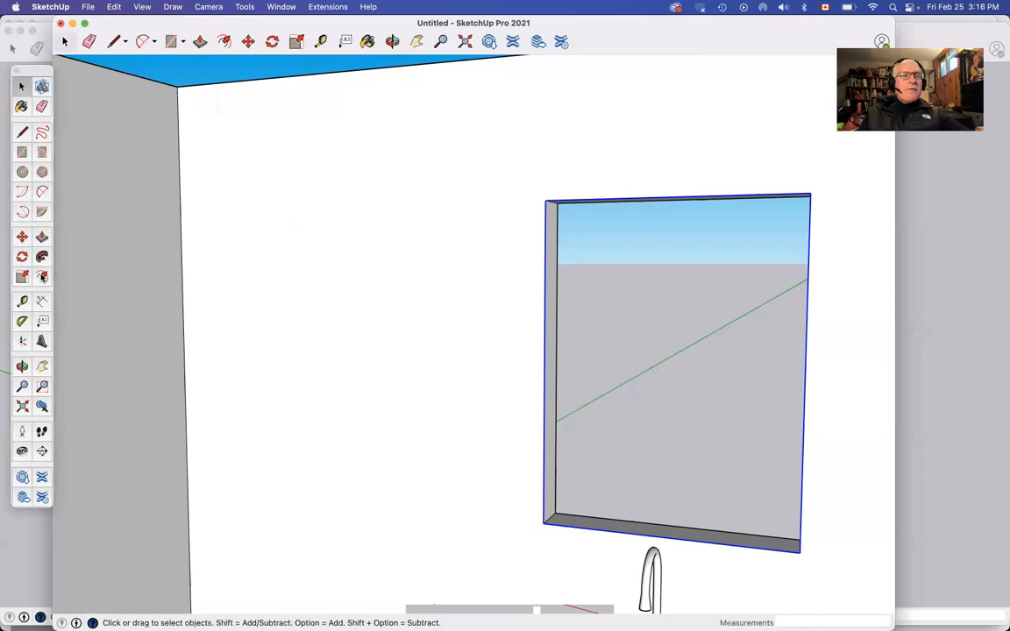
mouse_move(42, 275)
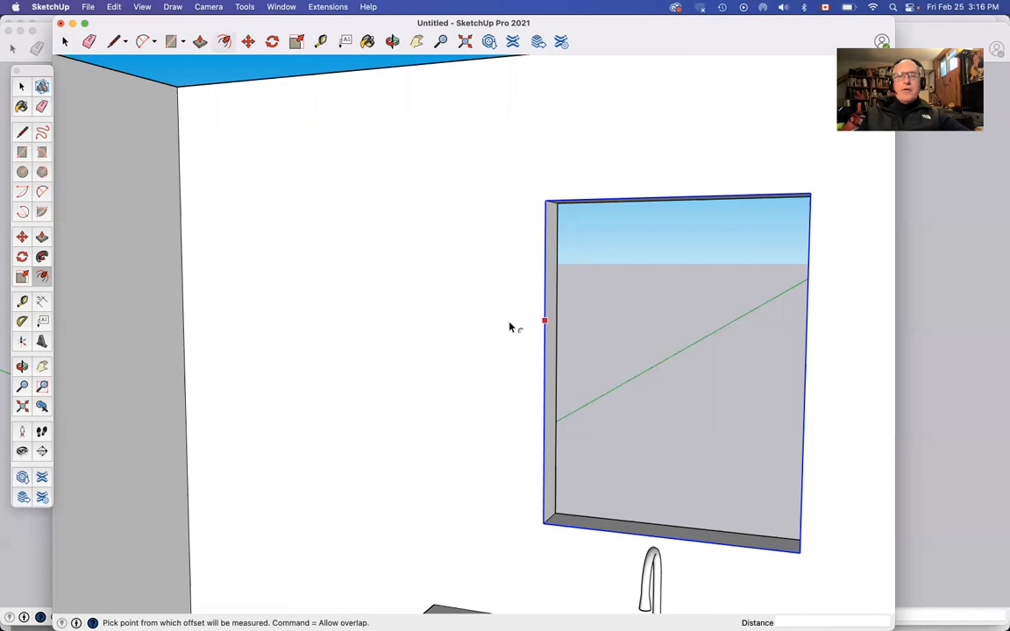
mouse_move(516, 337)
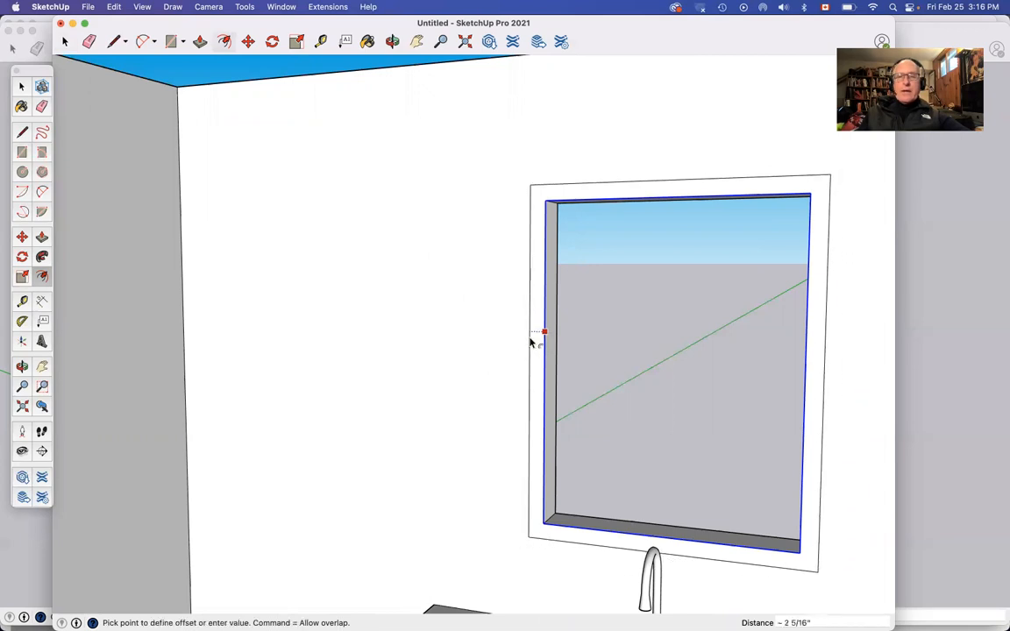
mouse_move(523, 340)
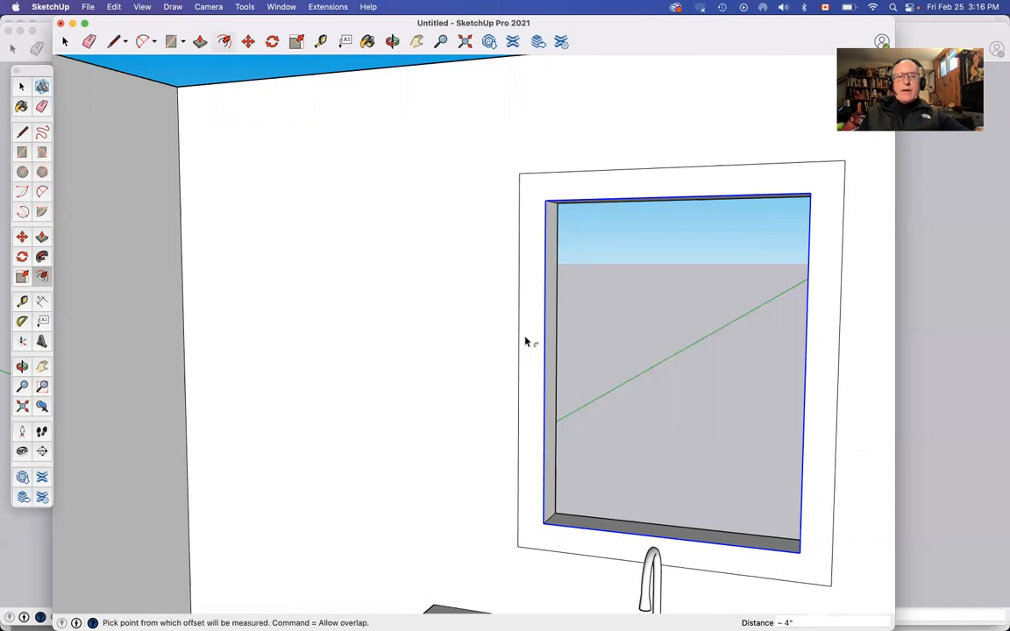
Offset two more concentric frame outlines around the window, each about a quarter inch apart.
click(533, 340)
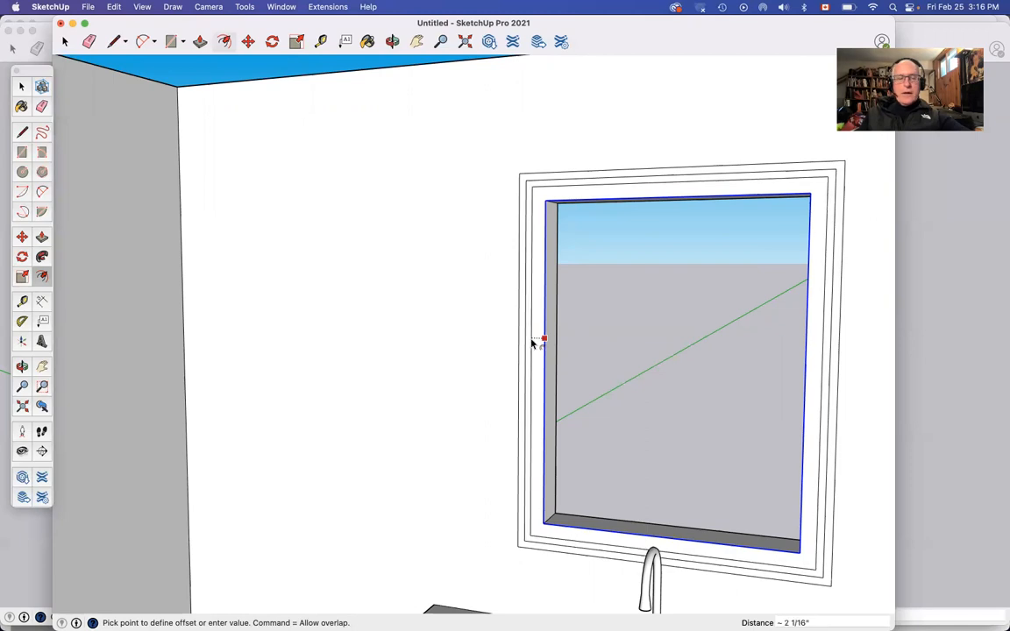
click(536, 340)
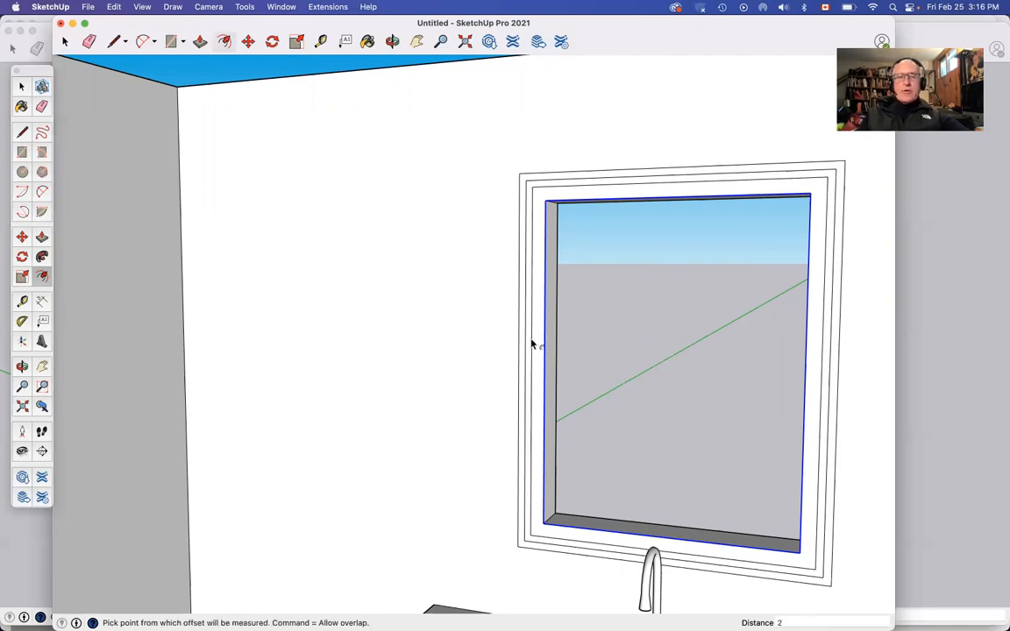
click(543, 342)
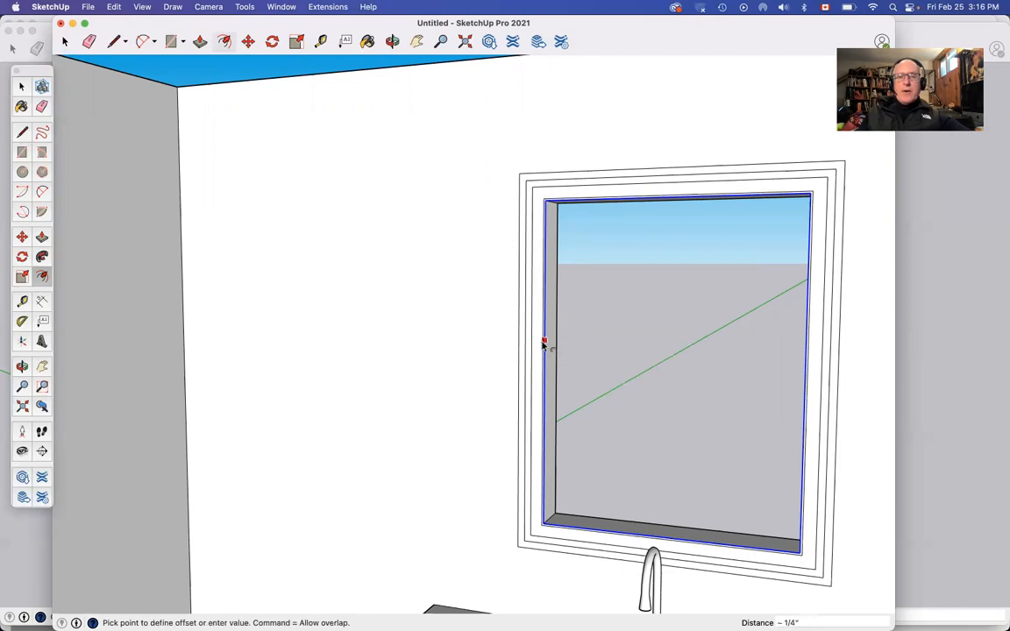
click(543, 342)
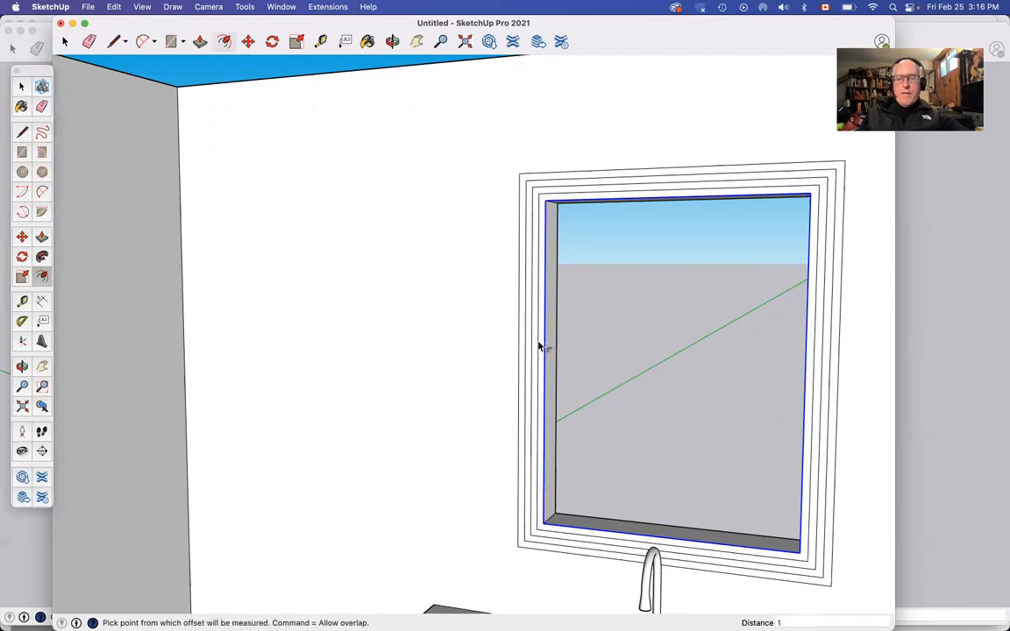
mouse_move(540, 348)
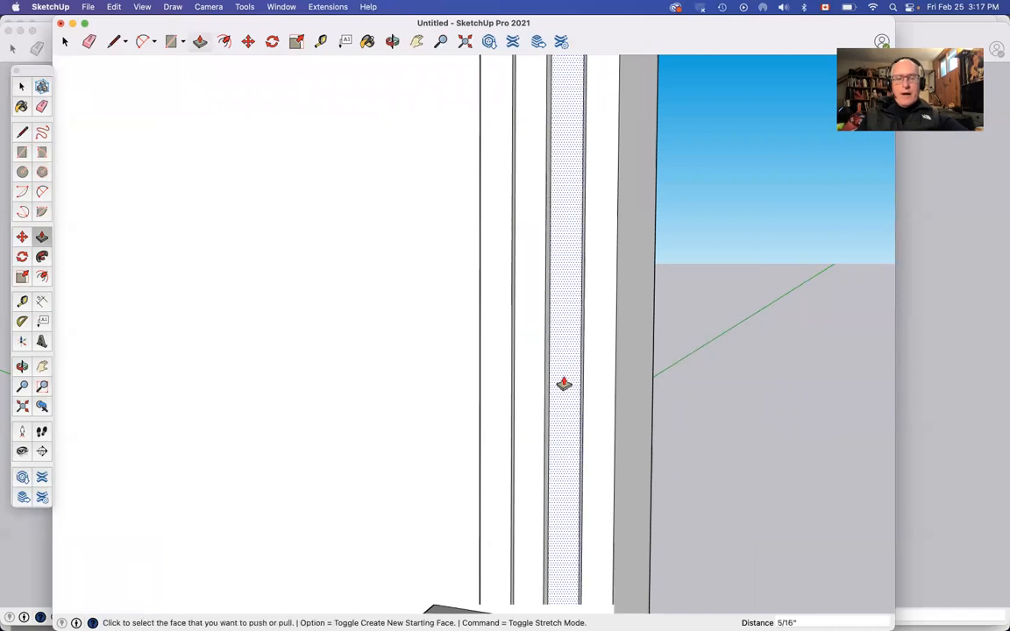
Pull a frame ring face out from the wall to give the casing stepped depth.
click(564, 384)
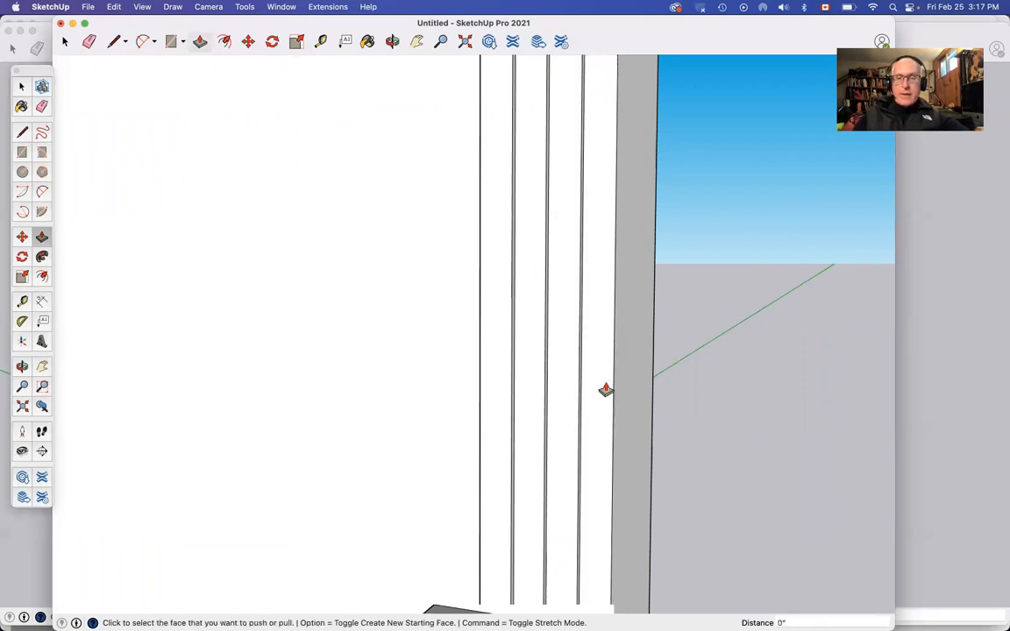
mouse_move(592, 405)
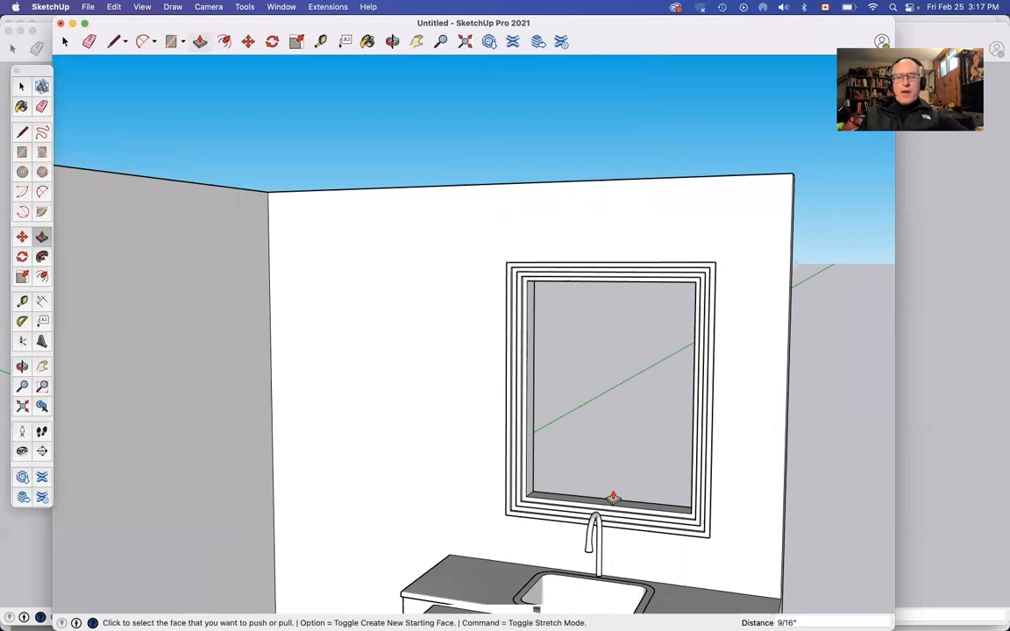
scroll(up, 3)
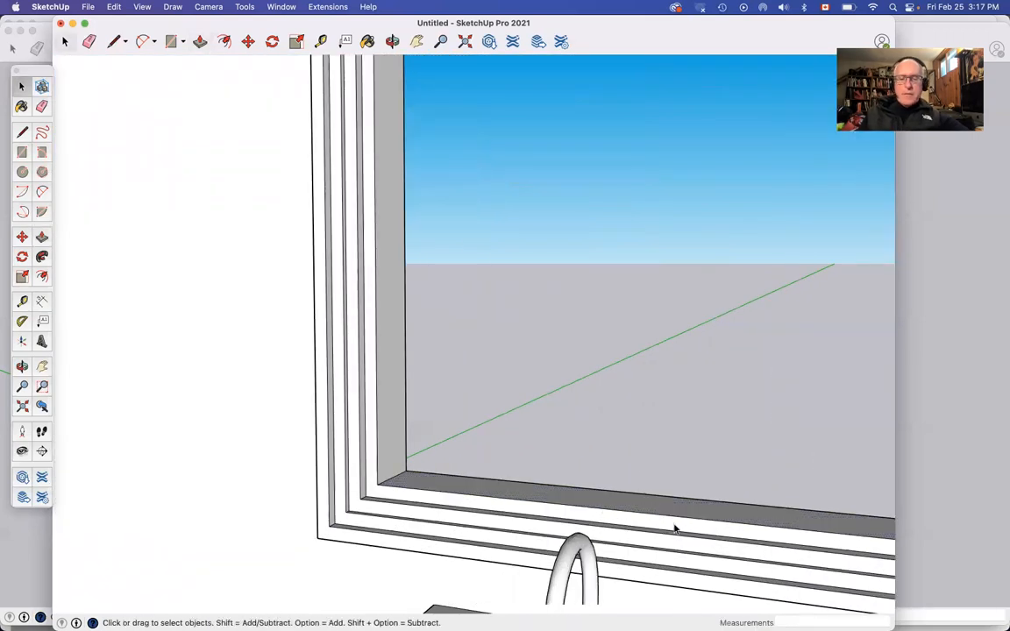
mouse_move(647, 508)
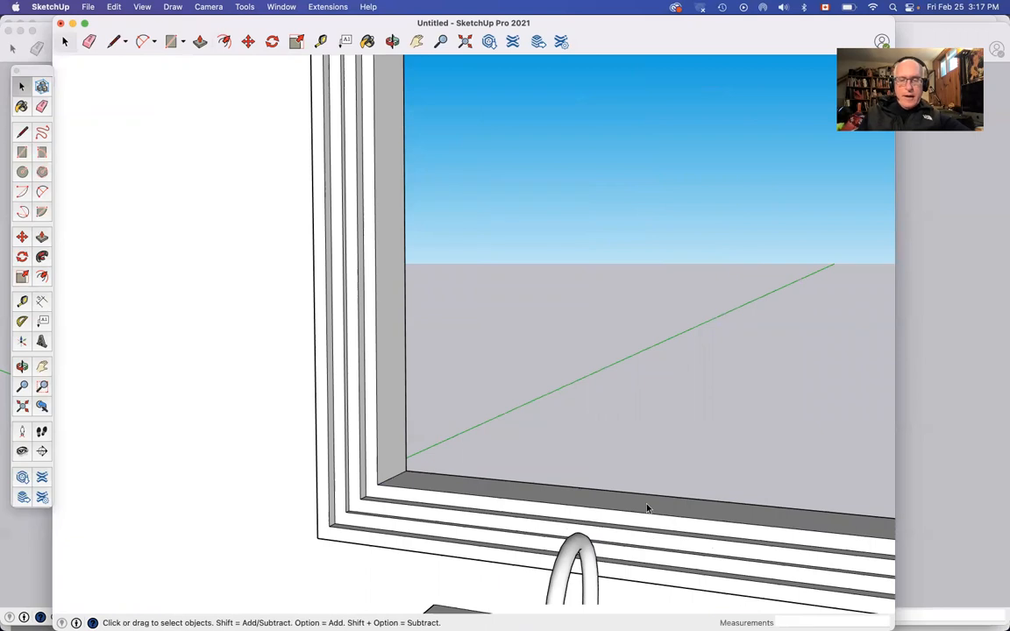
mouse_move(680, 524)
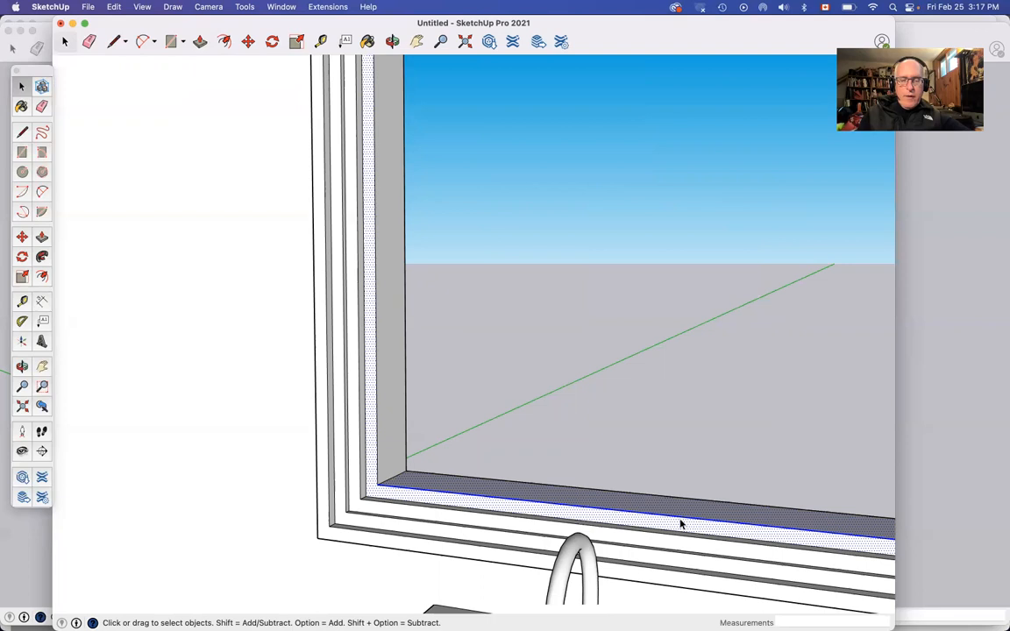
Start the centre mullion rectangle at the midpoint of the window sill.
click(172, 43)
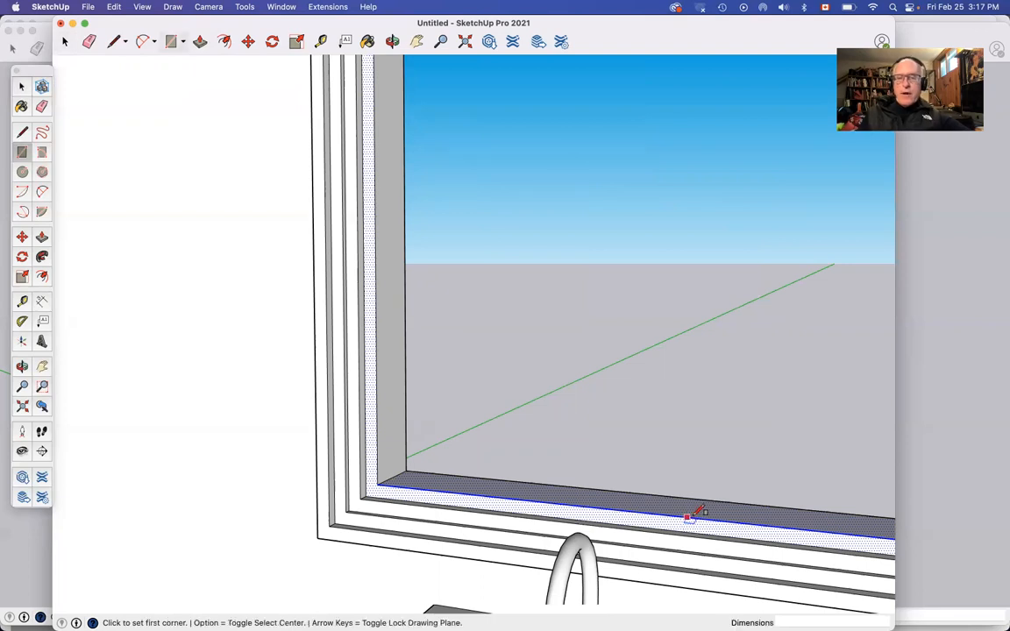
mouse_move(649, 511)
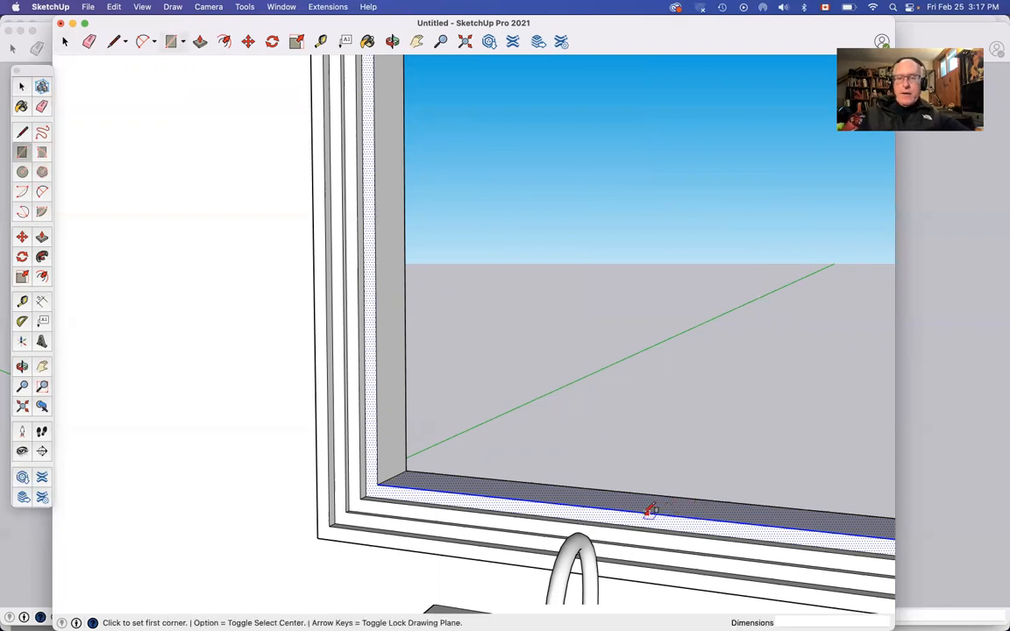
mouse_move(614, 508)
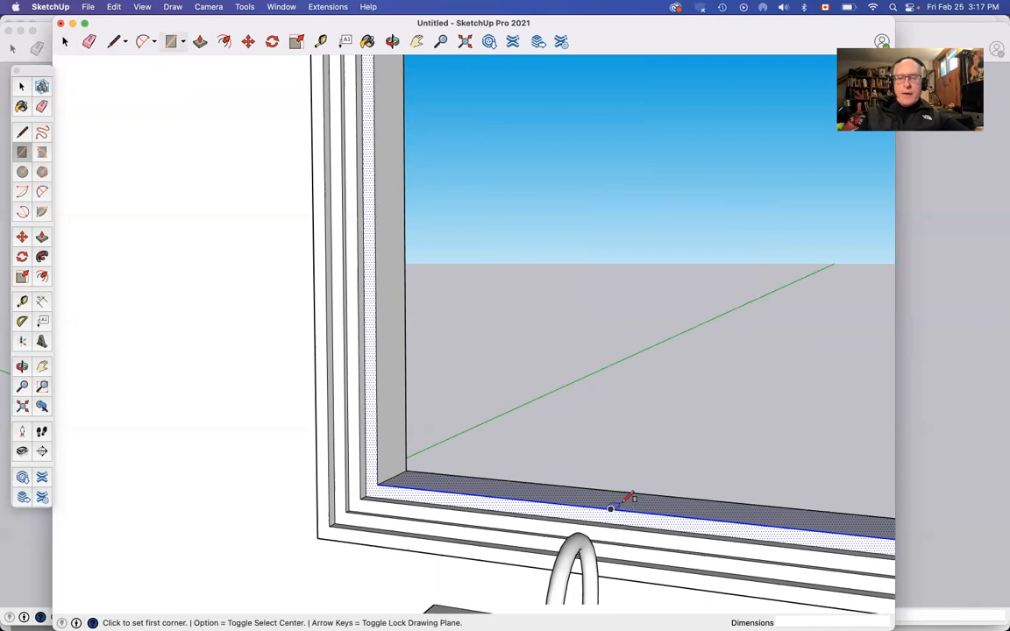
mouse_move(611, 509)
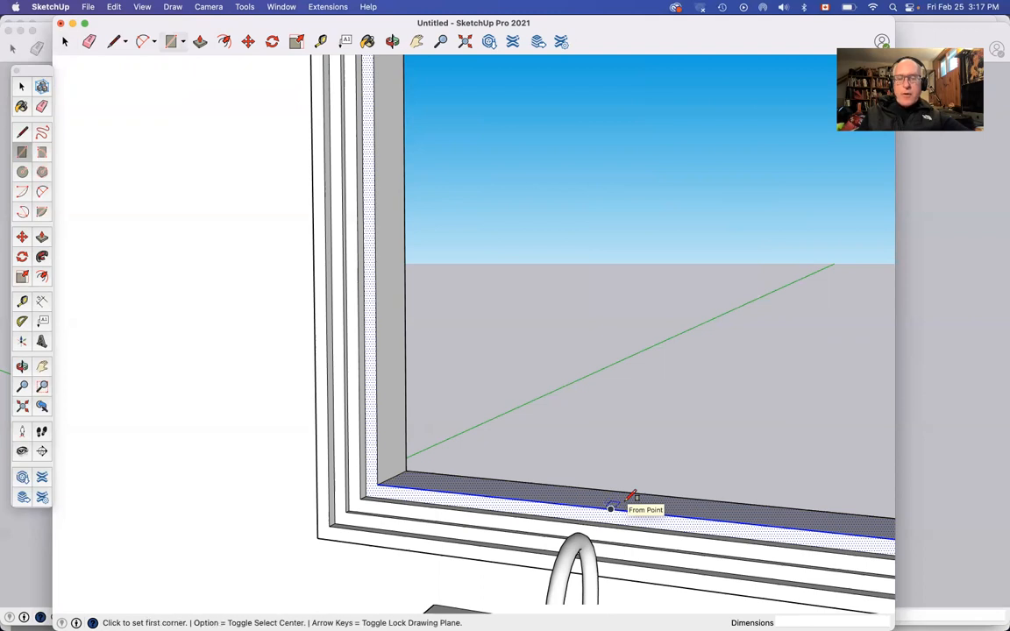
click(610, 508)
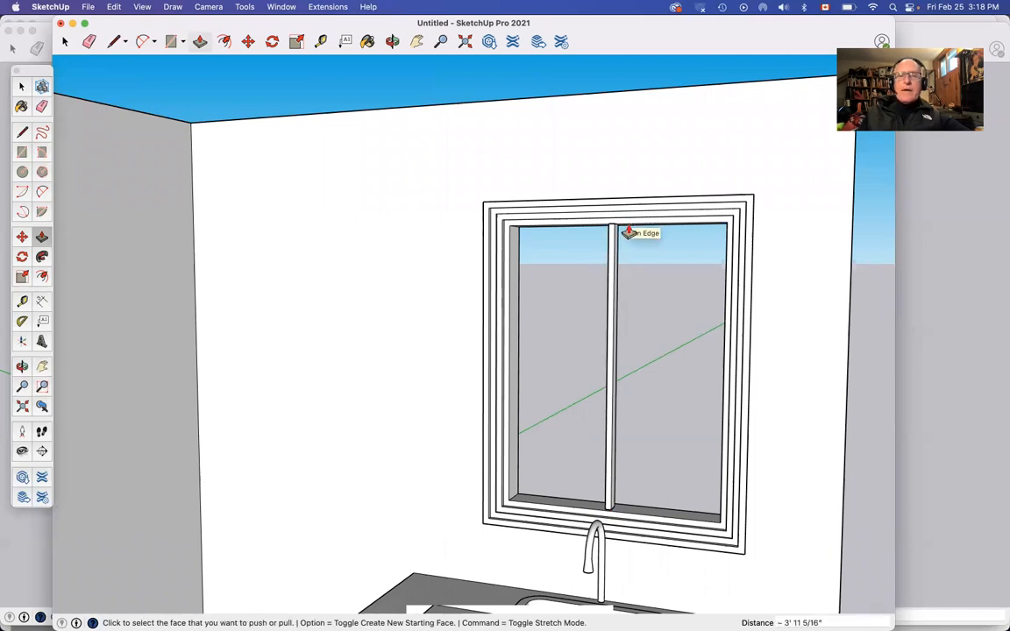
mouse_move(533, 369)
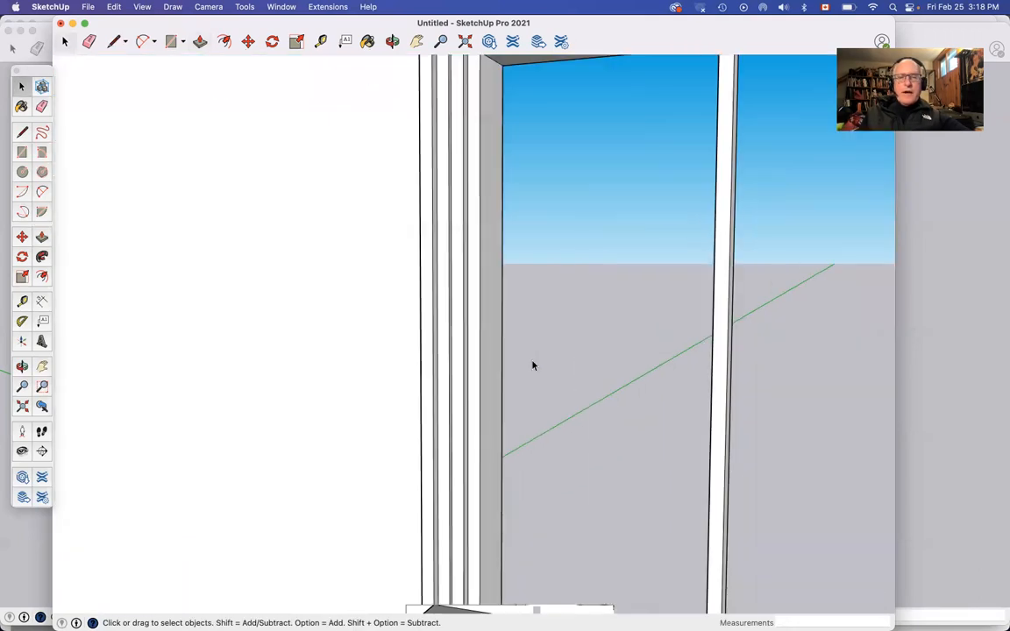
mouse_move(475, 372)
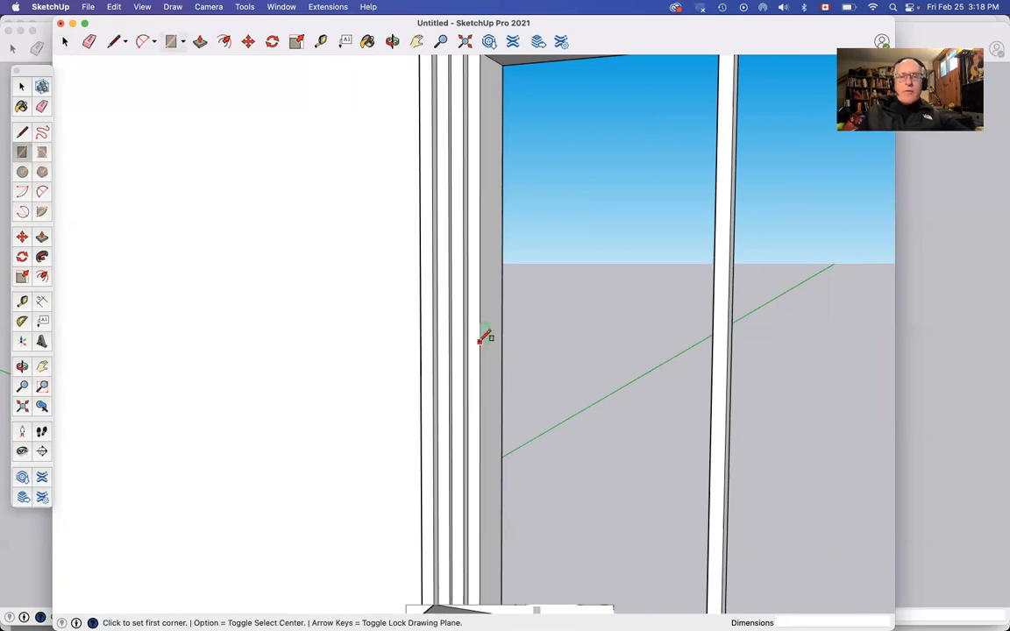
mouse_move(483, 368)
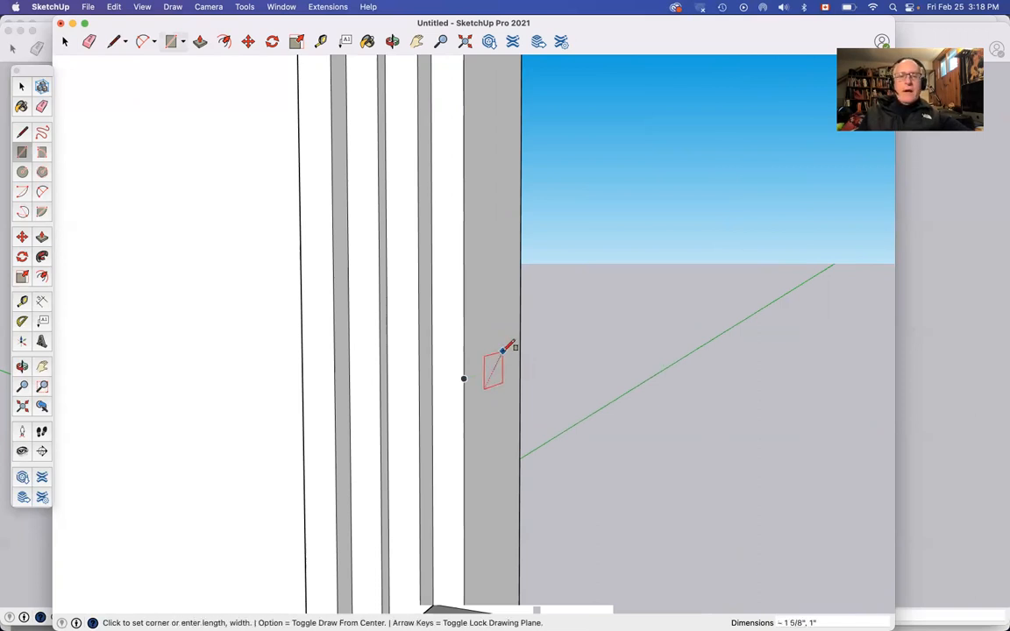
mouse_move(507, 349)
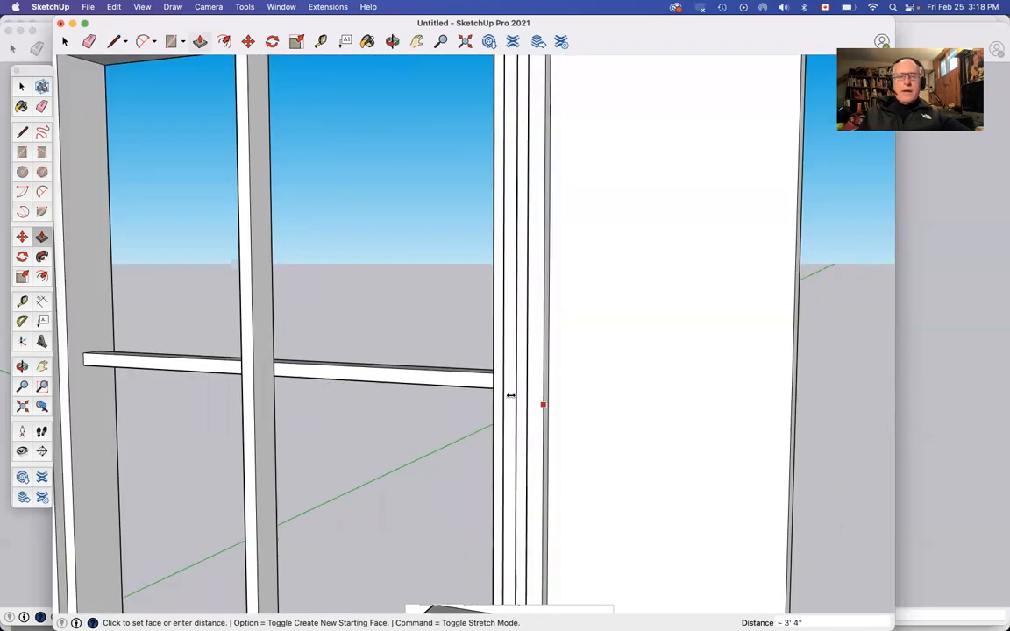
mouse_move(495, 396)
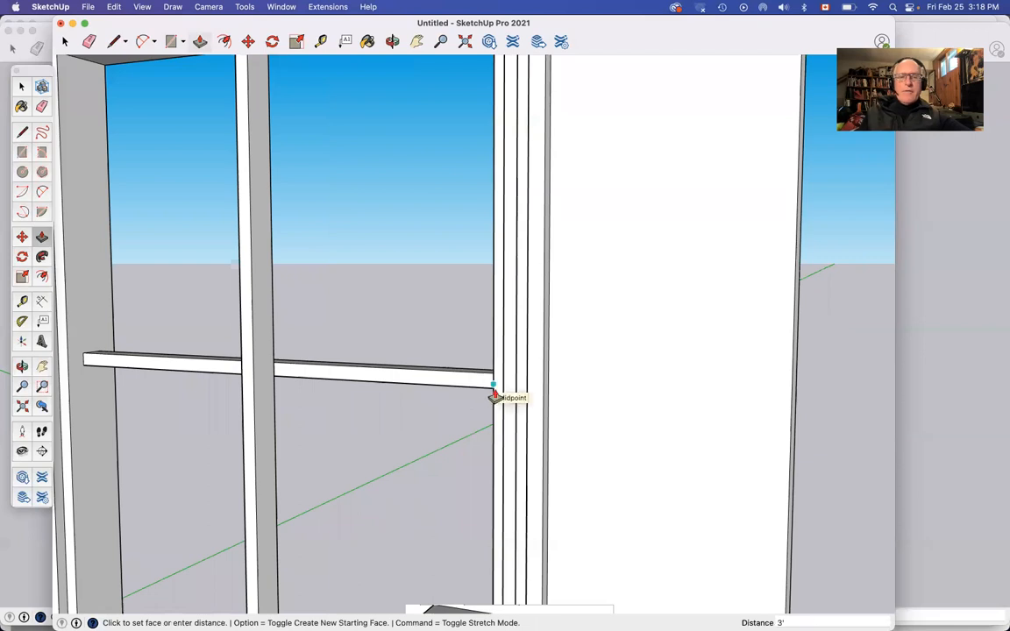